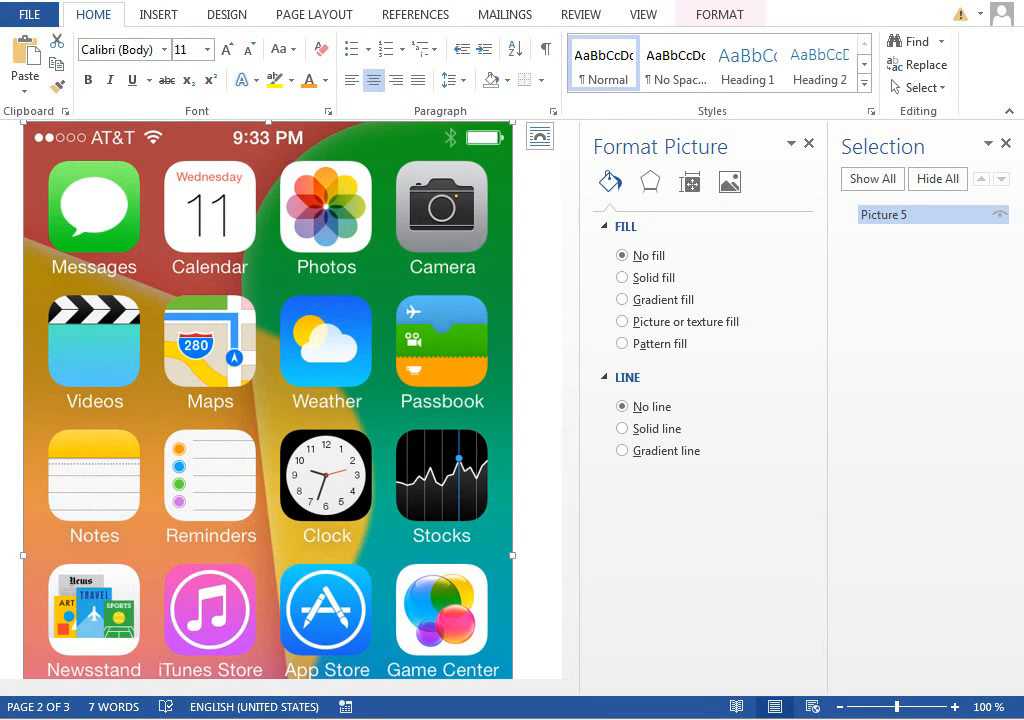
mouse_move(378, 435)
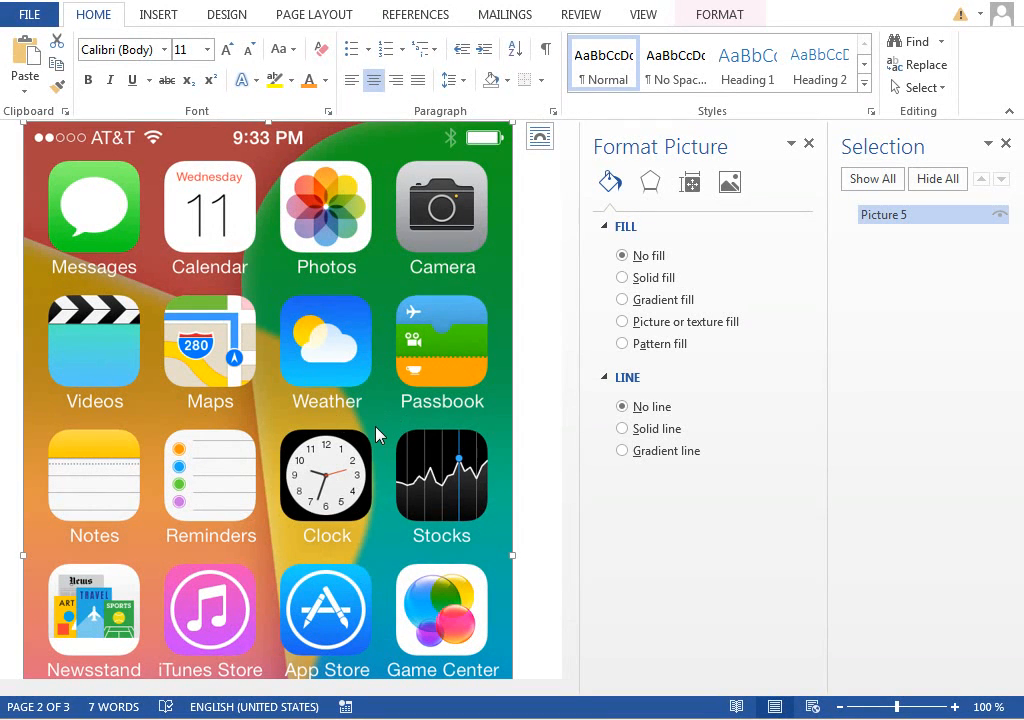
mouse_move(140, 288)
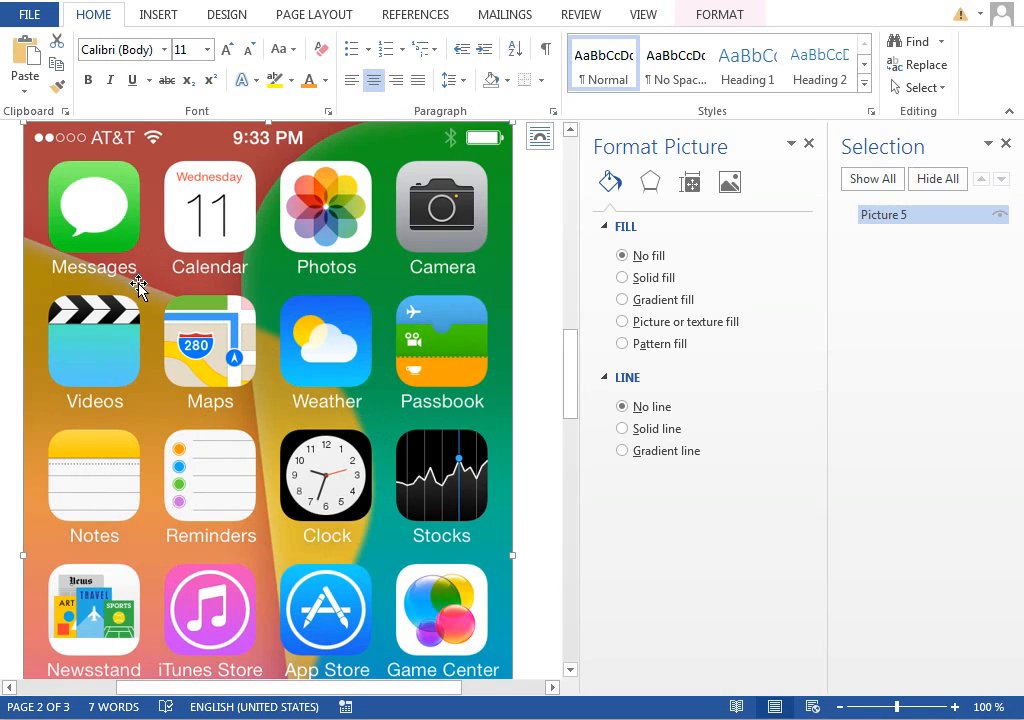
Draw a black rounded rectangle over the Clock icon, with an oval on top
left_click_drag(210, 445, 325, 515)
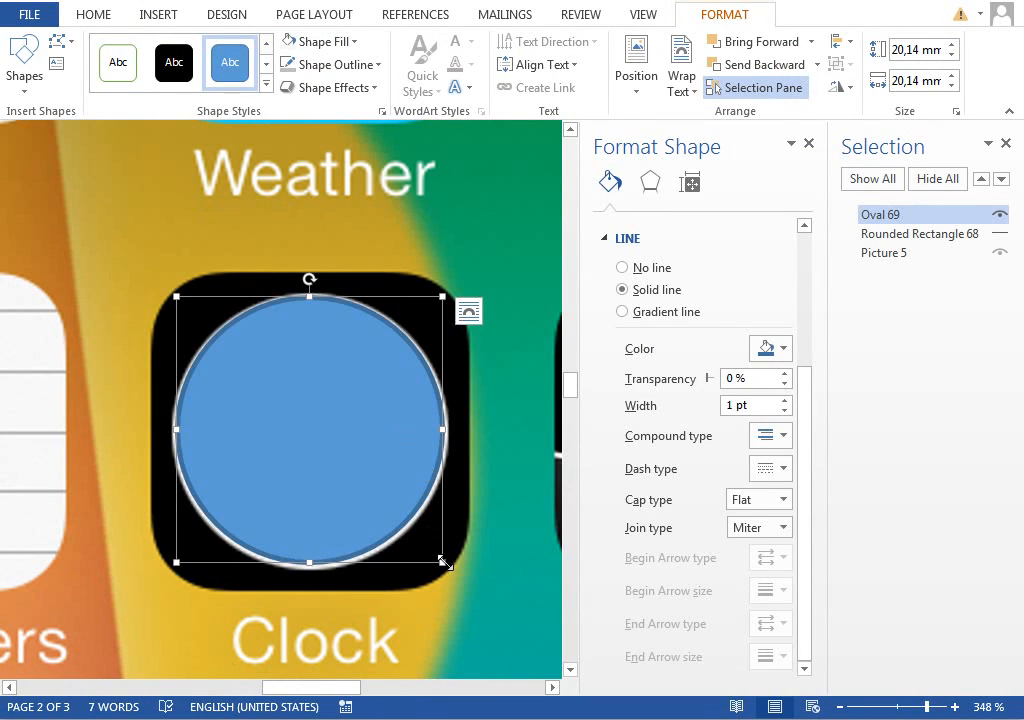
Enlarge the circle to 20.9 mm, set its outline to No line, and hide both shapes
left_click_drag(445, 563, 452, 573)
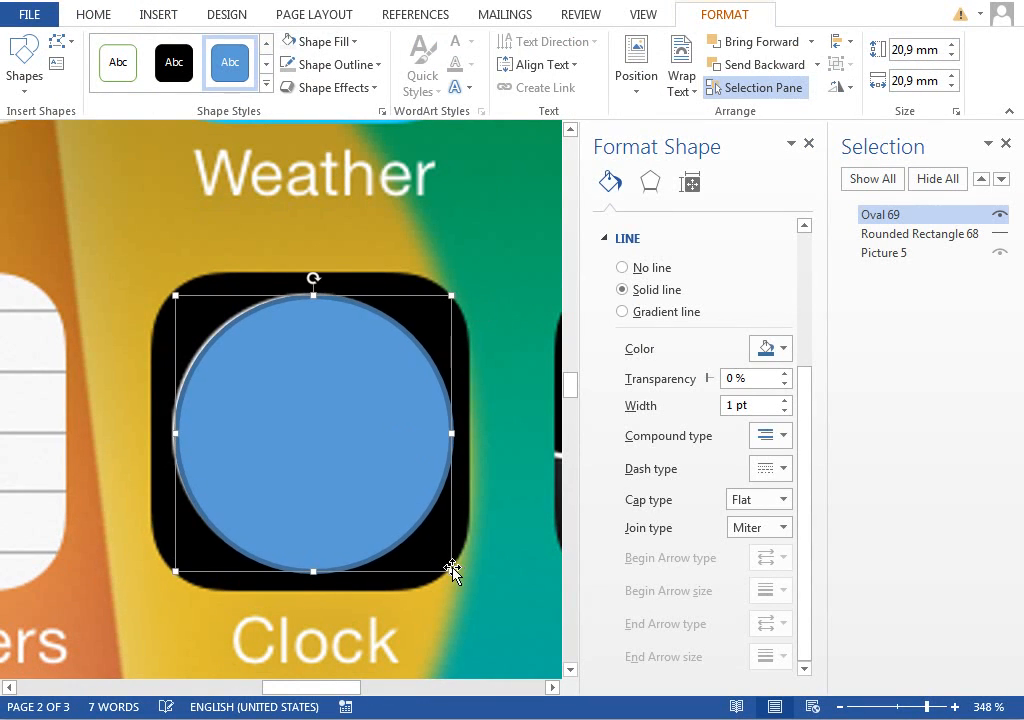
left_click(623, 267)
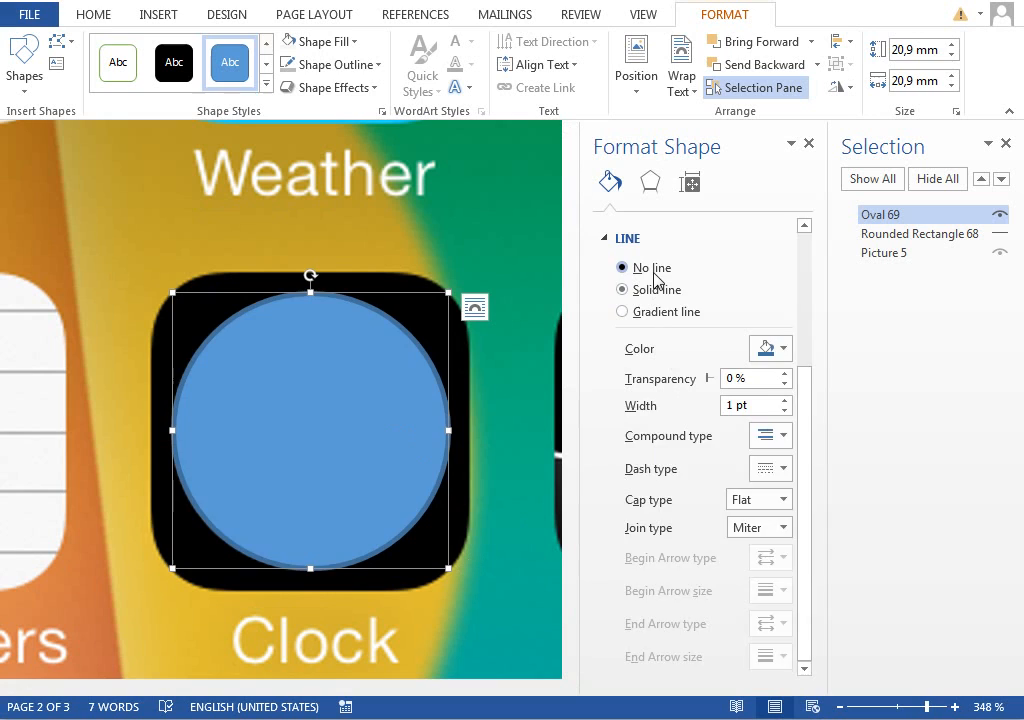
left_click(782, 380)
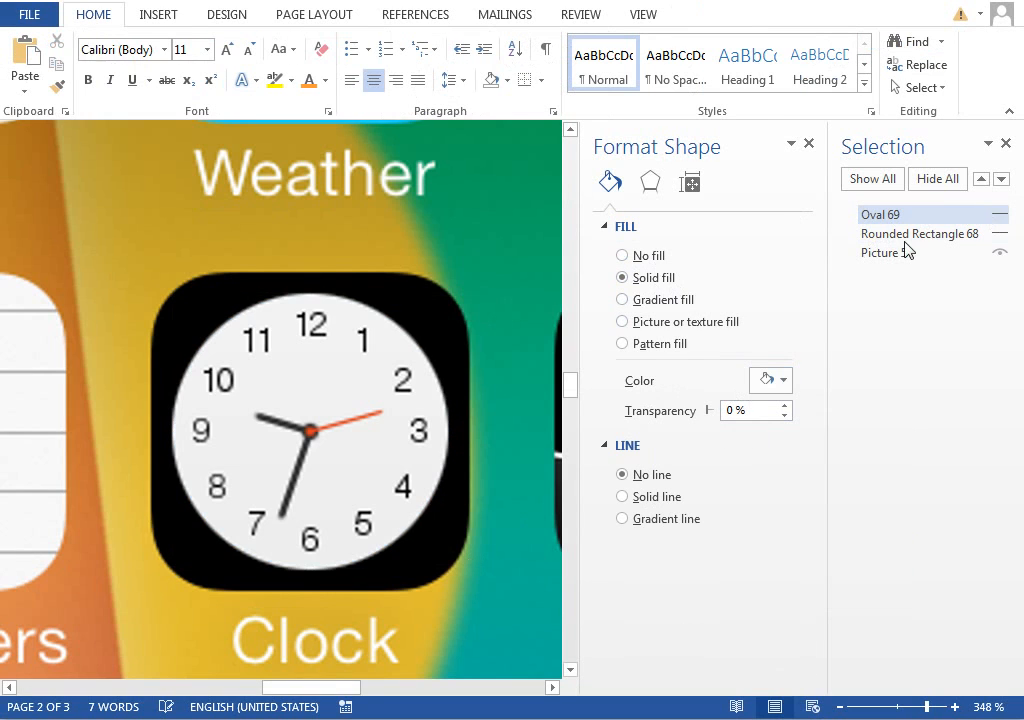
left_click(158, 14)
type("12")
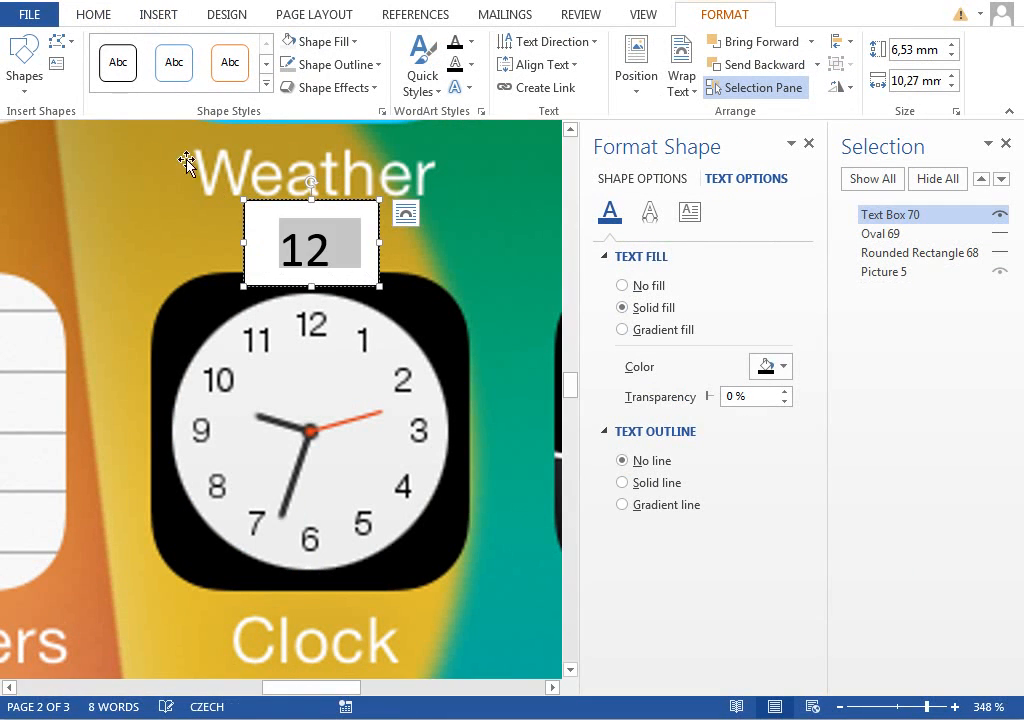
Make the 12 text box Segoe UI 8 pt, No Fill, zero margins, over the dial's 12
left_click(92, 14)
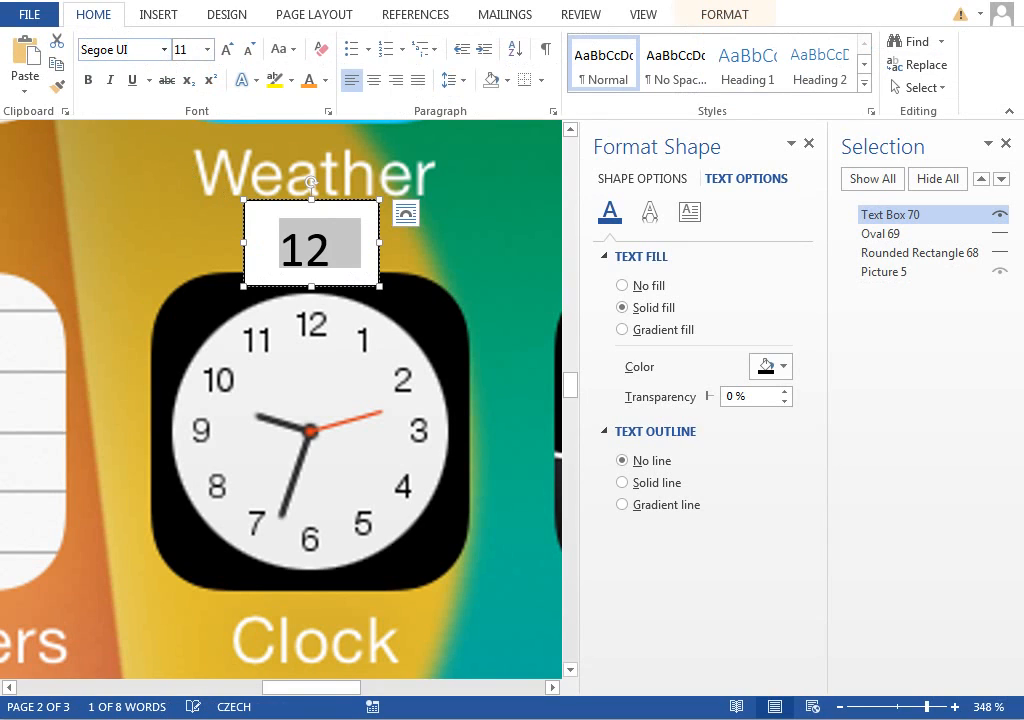
left_click(248, 49)
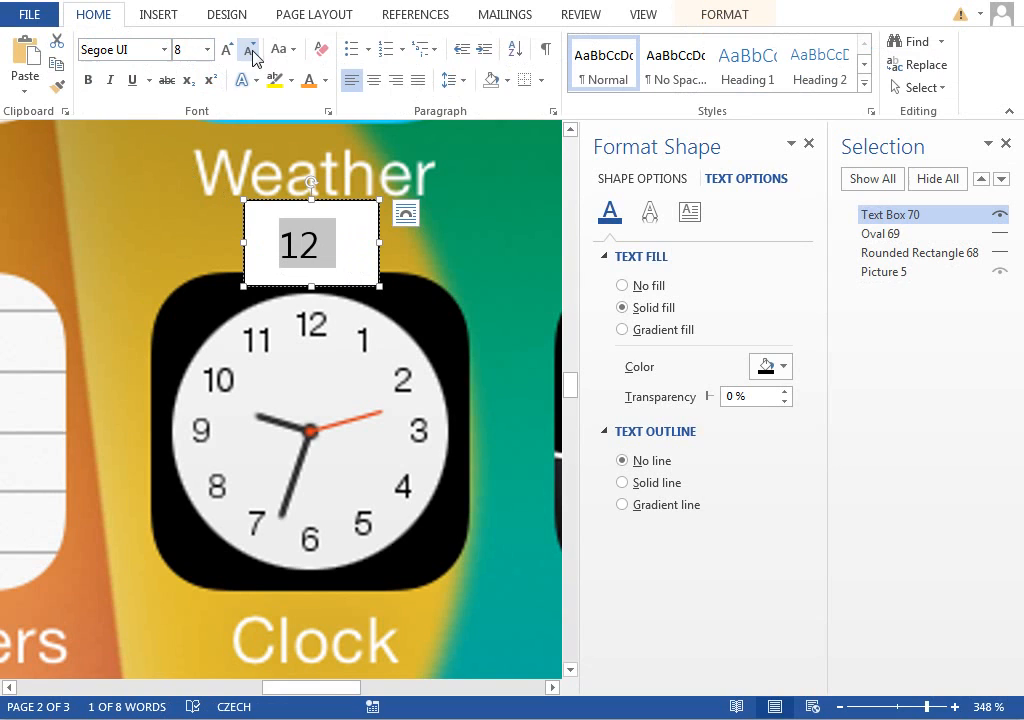
left_click(723, 14)
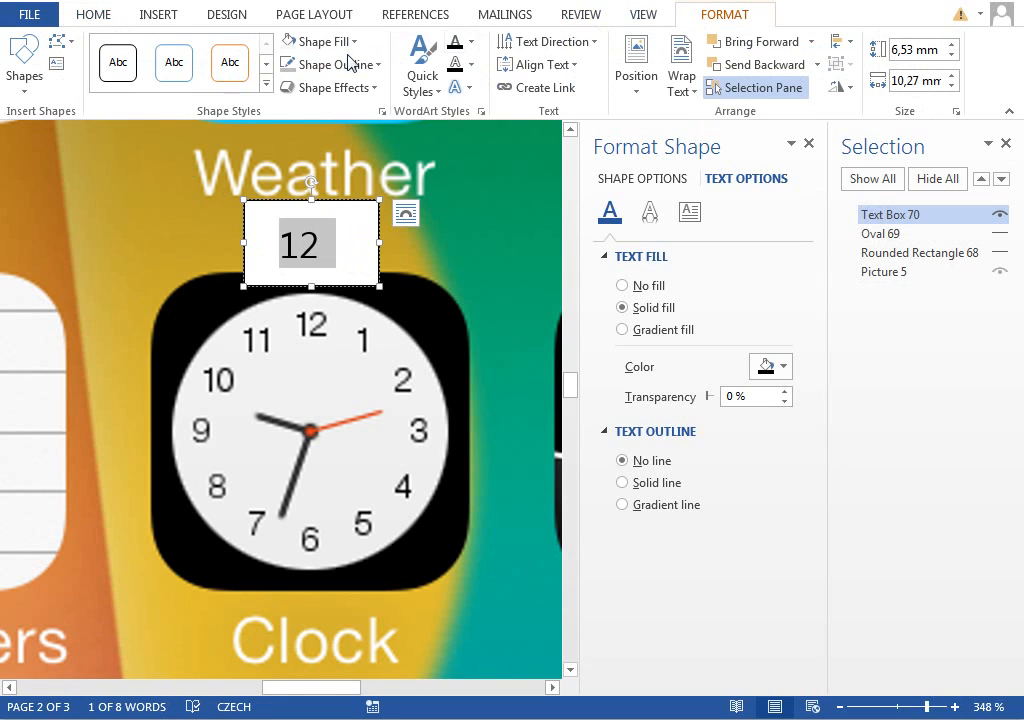
left_click(320, 41)
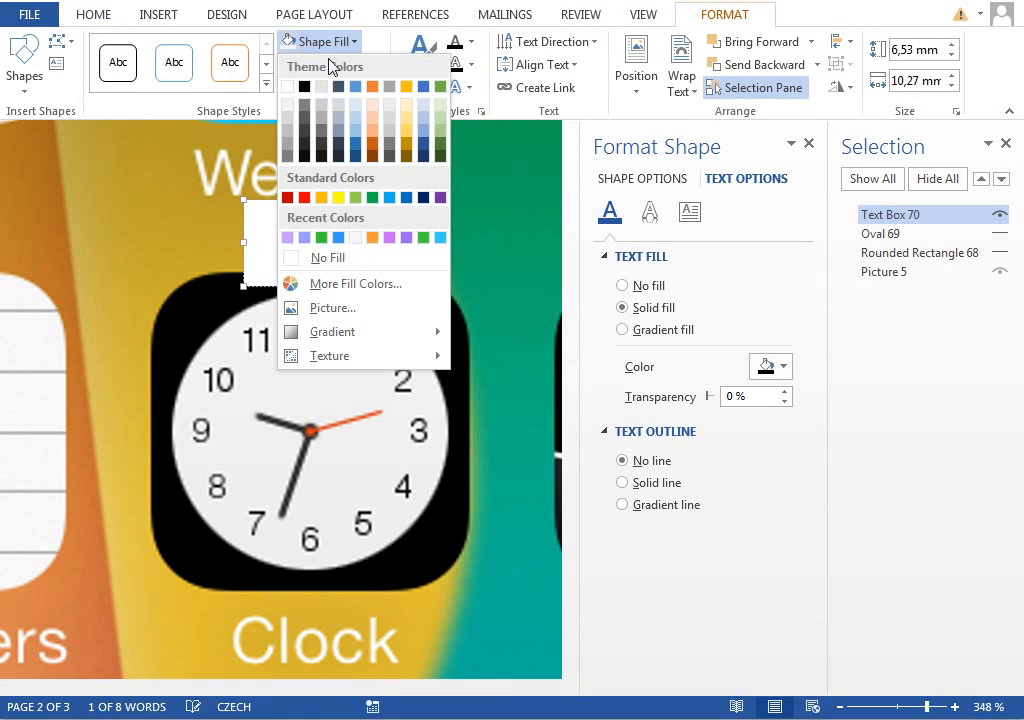
left_click(93, 14)
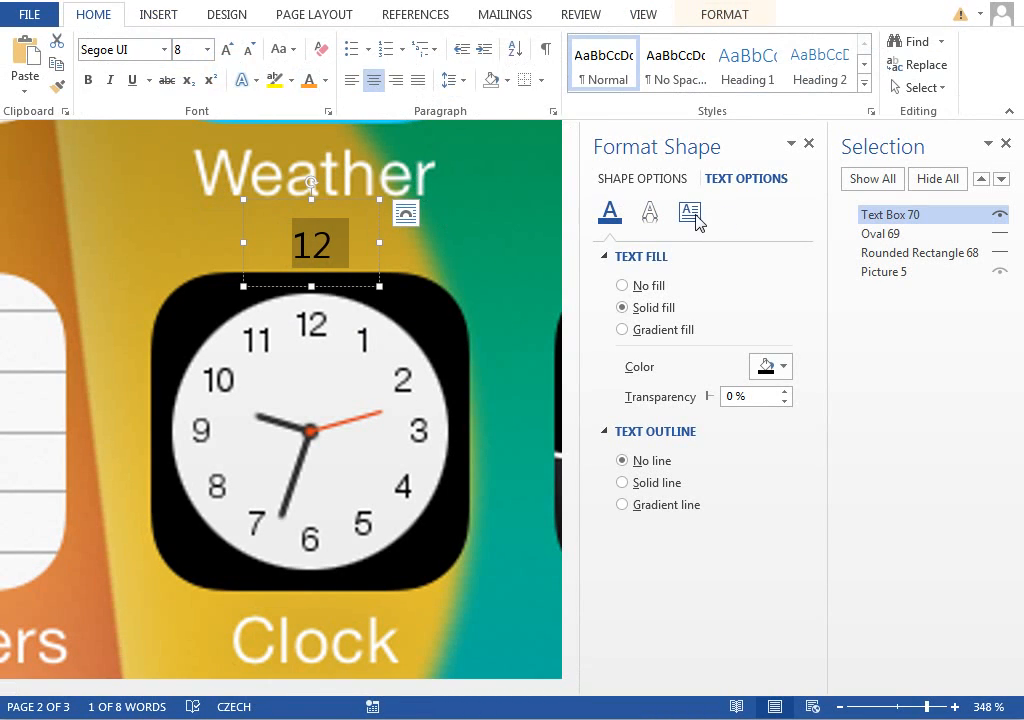
left_click(689, 212)
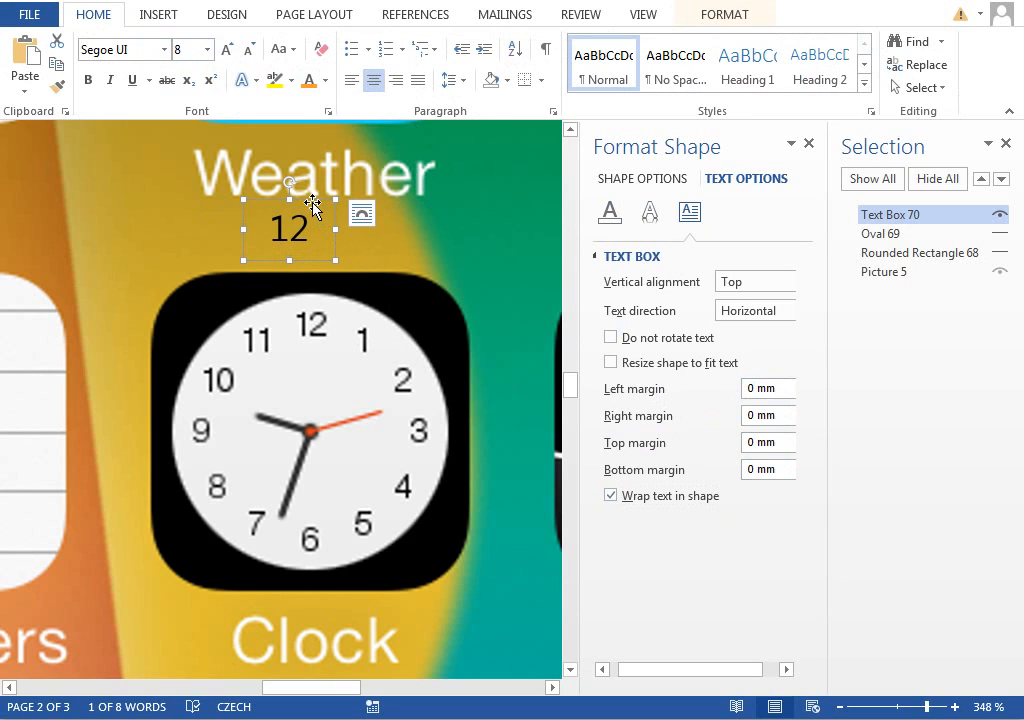
left_click_drag(288, 228, 313, 323)
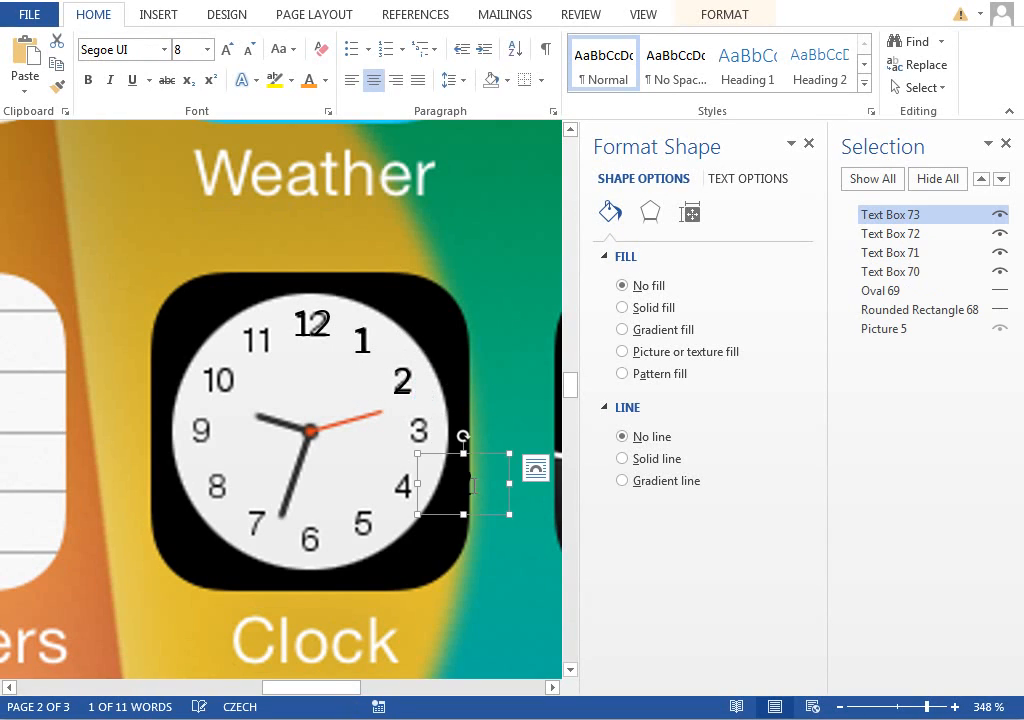
Duplicate the 12 box as numbers 1–11, dragging 9 and 10 into their dial positions
left_click(437, 450)
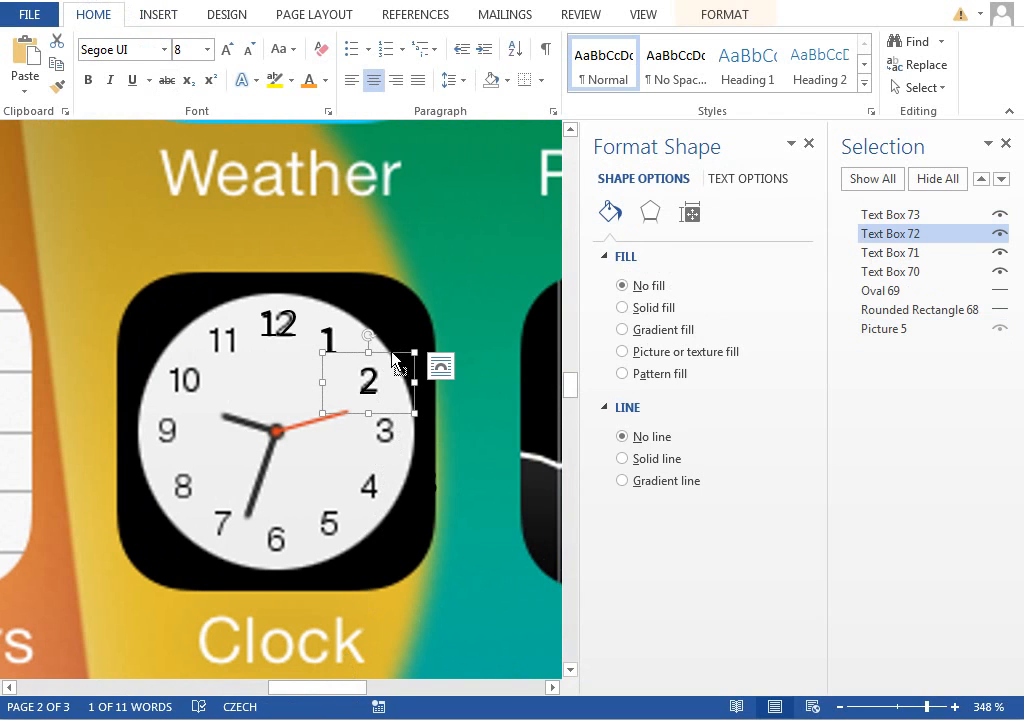
left_click(889, 214)
type("4")
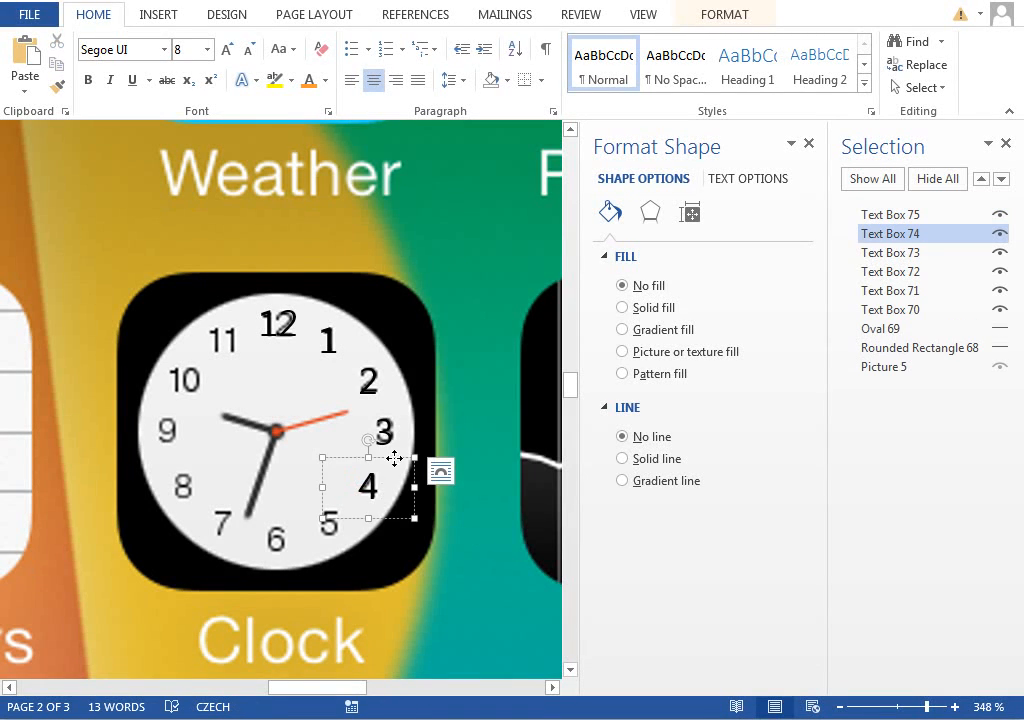
left_click(440, 471)
type("9")
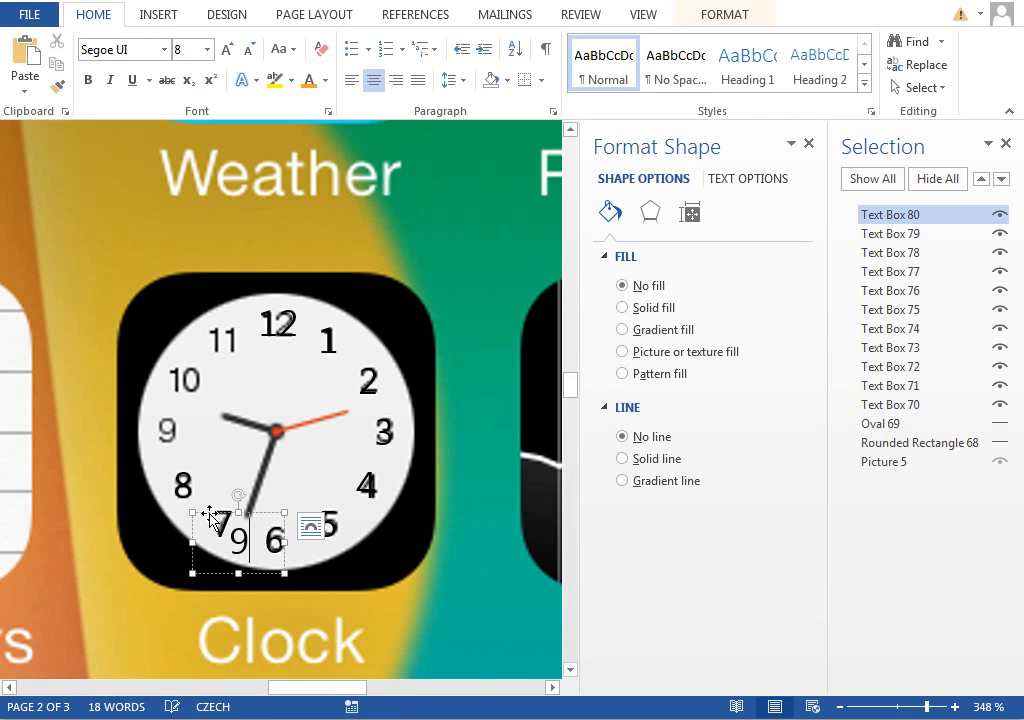
left_click_drag(238, 537, 168, 431)
type("10")
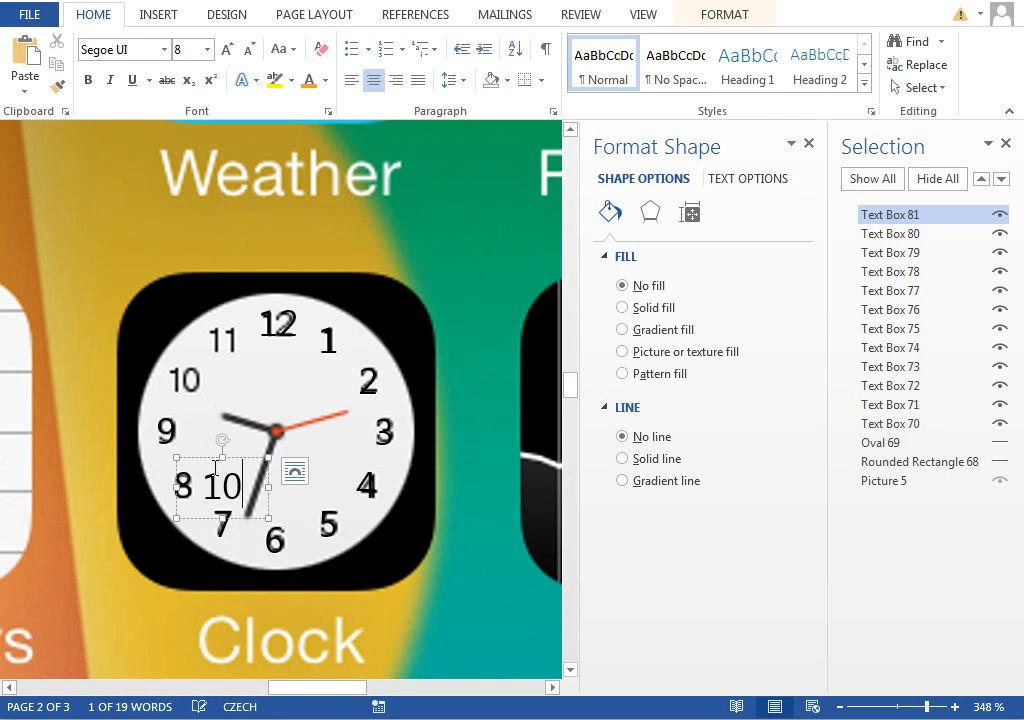
left_click_drag(218, 487, 183, 382)
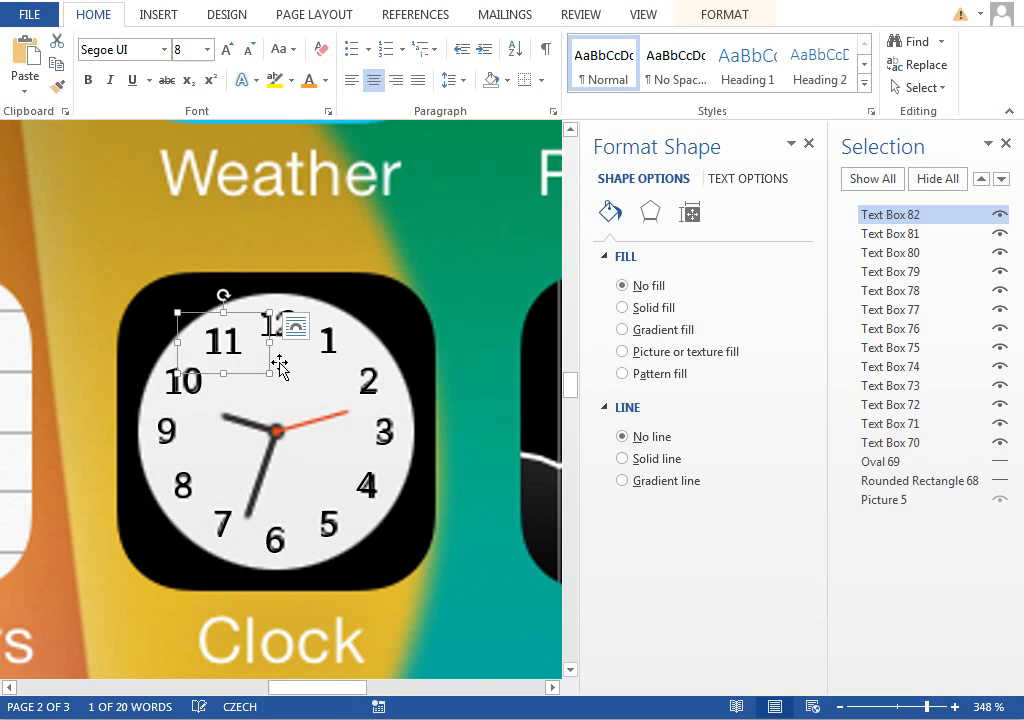
left_click(158, 14)
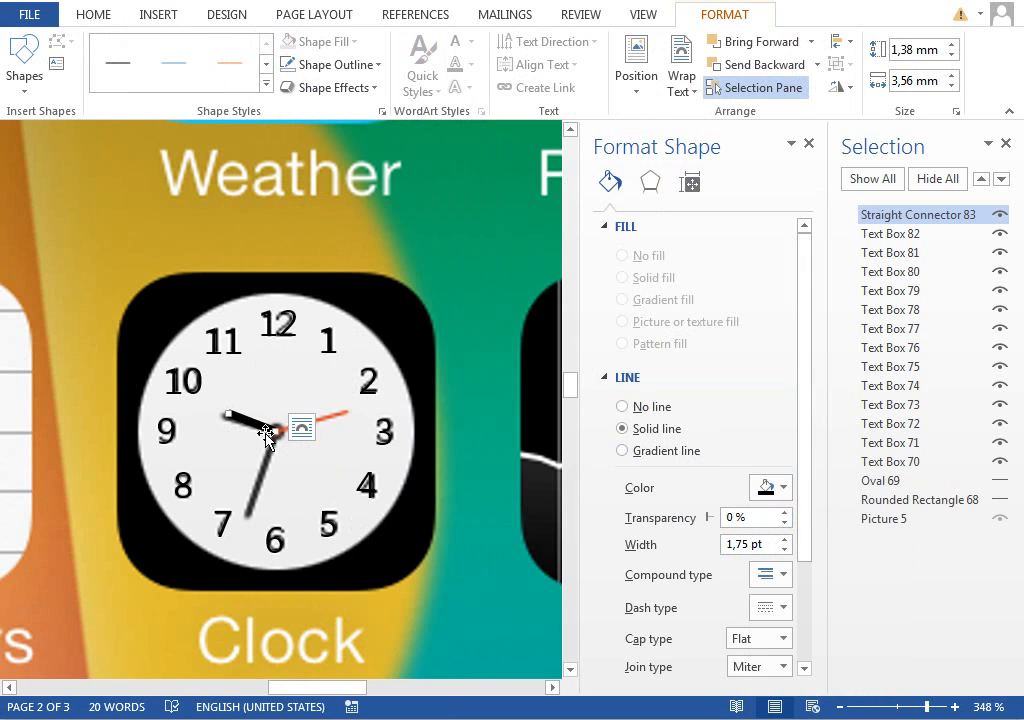
Give the hour hand Round caps and add a 1 pt minute hand toward 7
scroll("down", 3)
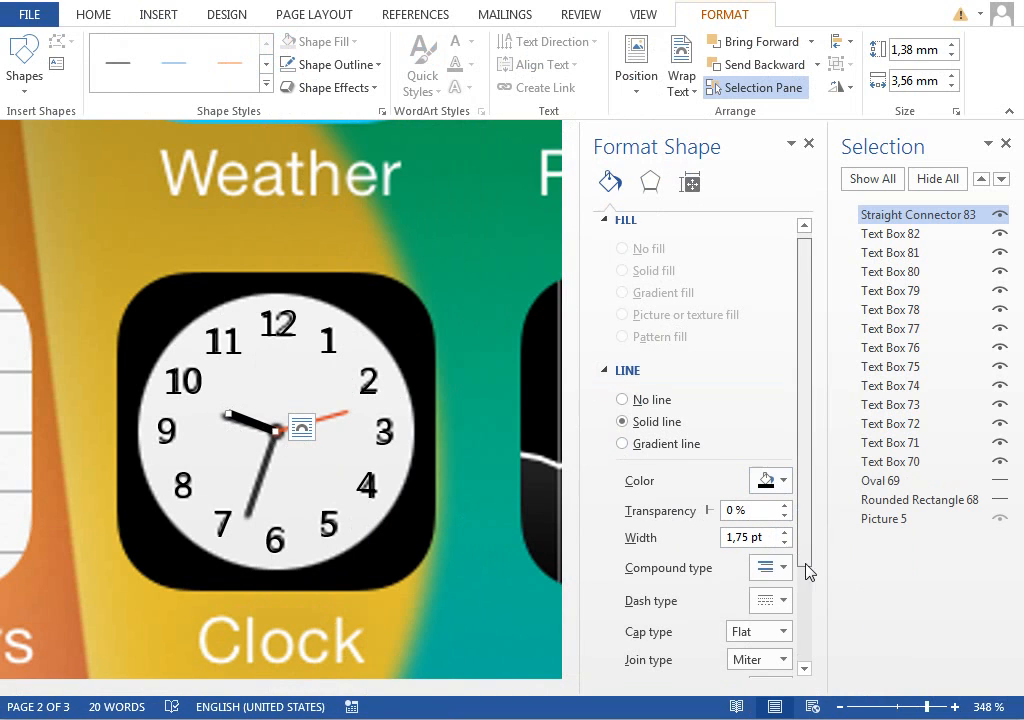
left_click(783, 542)
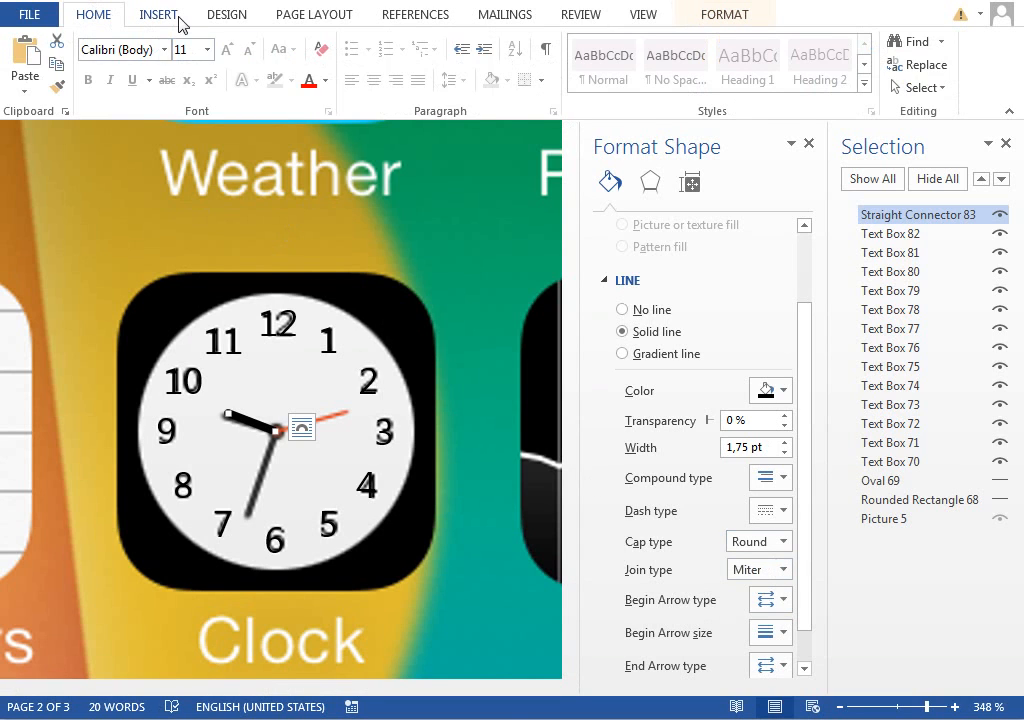
left_click(158, 14)
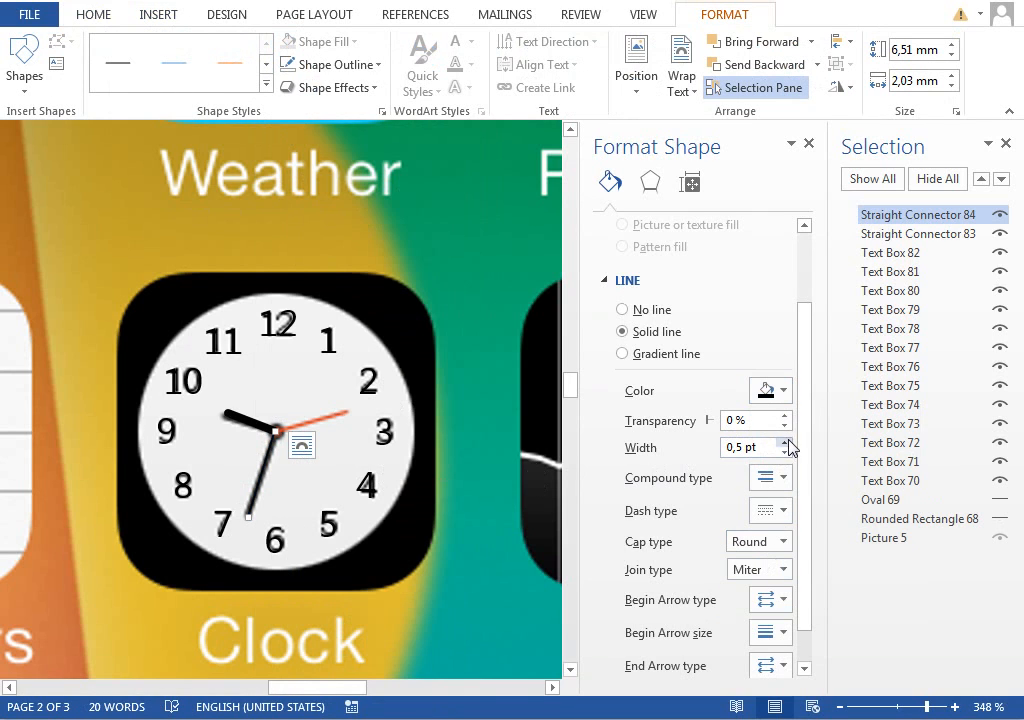
left_click(158, 14)
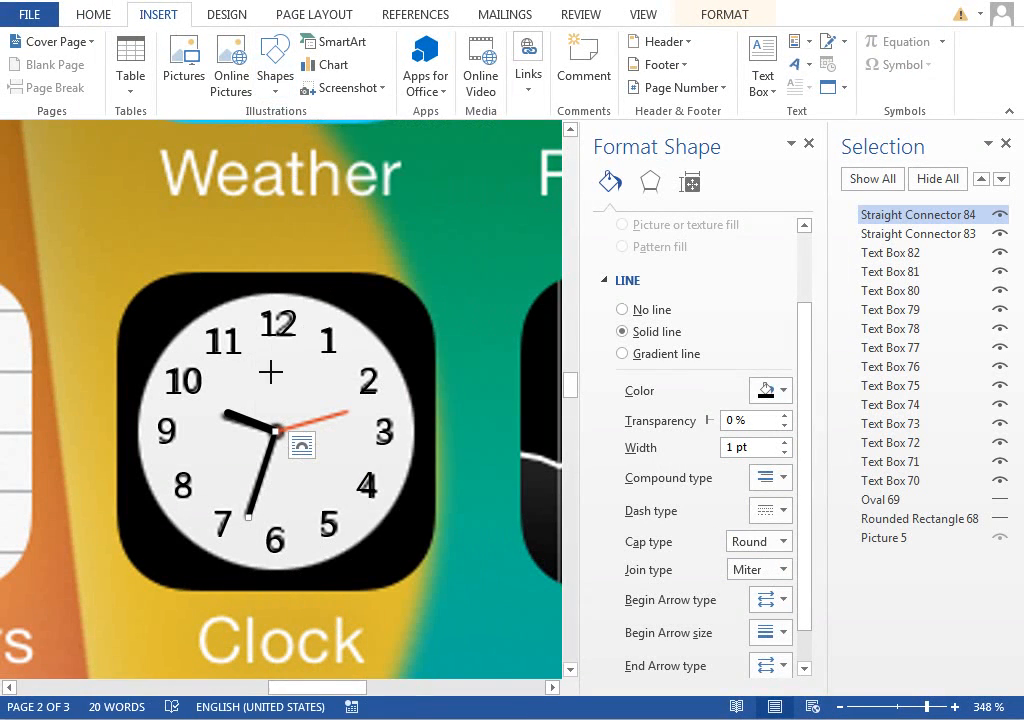
left_click(275, 383)
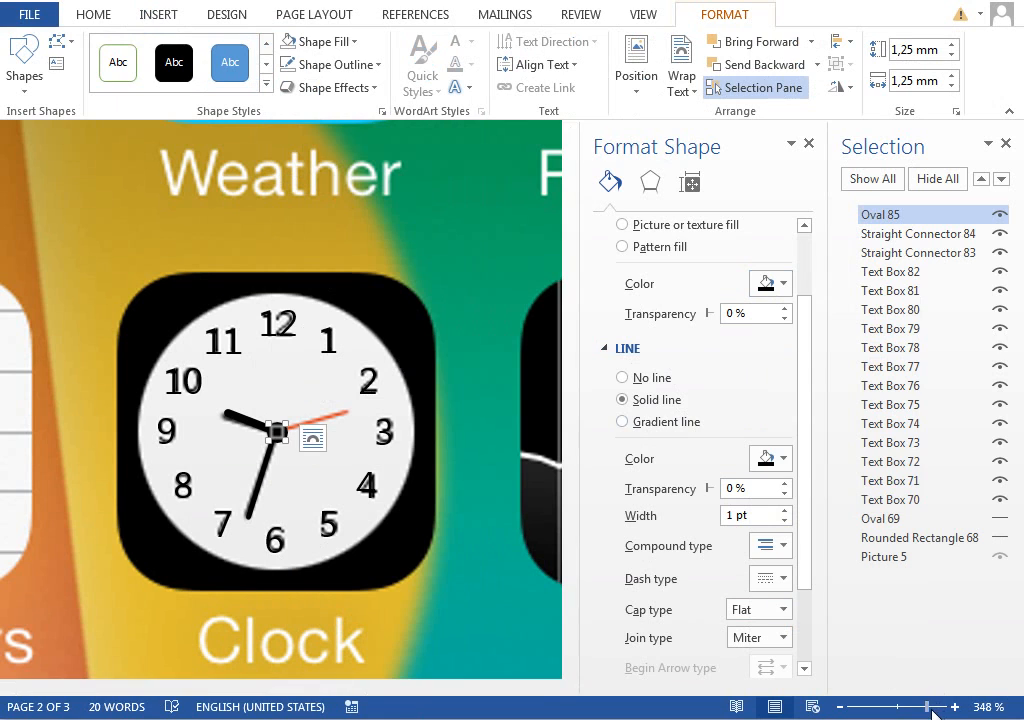
Add a centre oval and a red 0.5 pt second hand pointing toward 3
left_click_drag(920, 707, 960, 707)
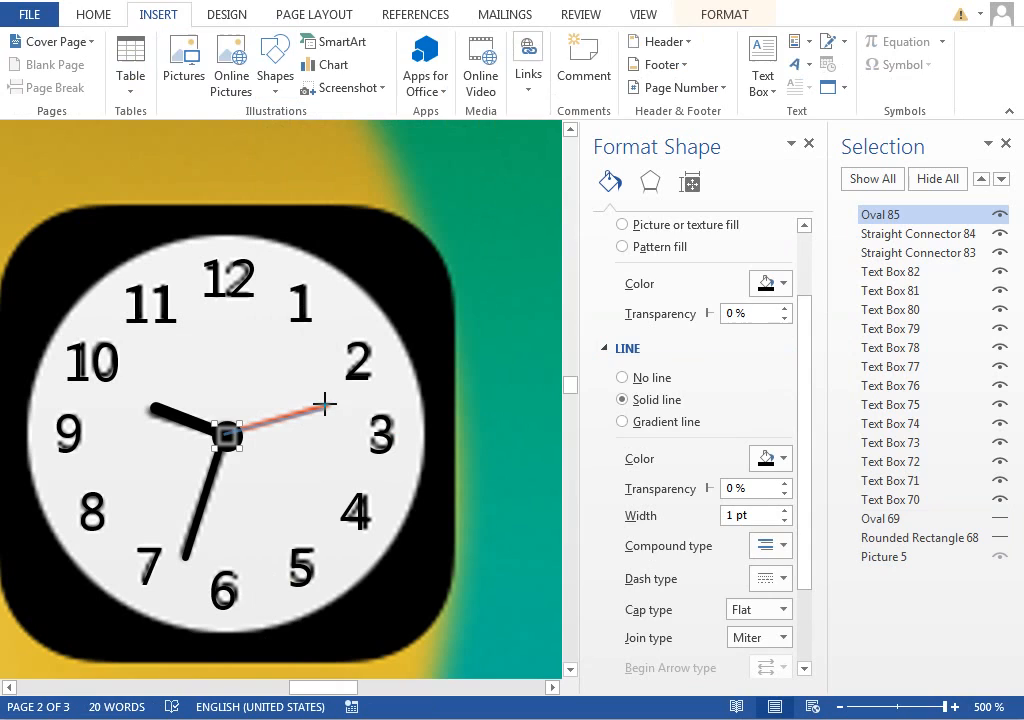
left_click(783, 390)
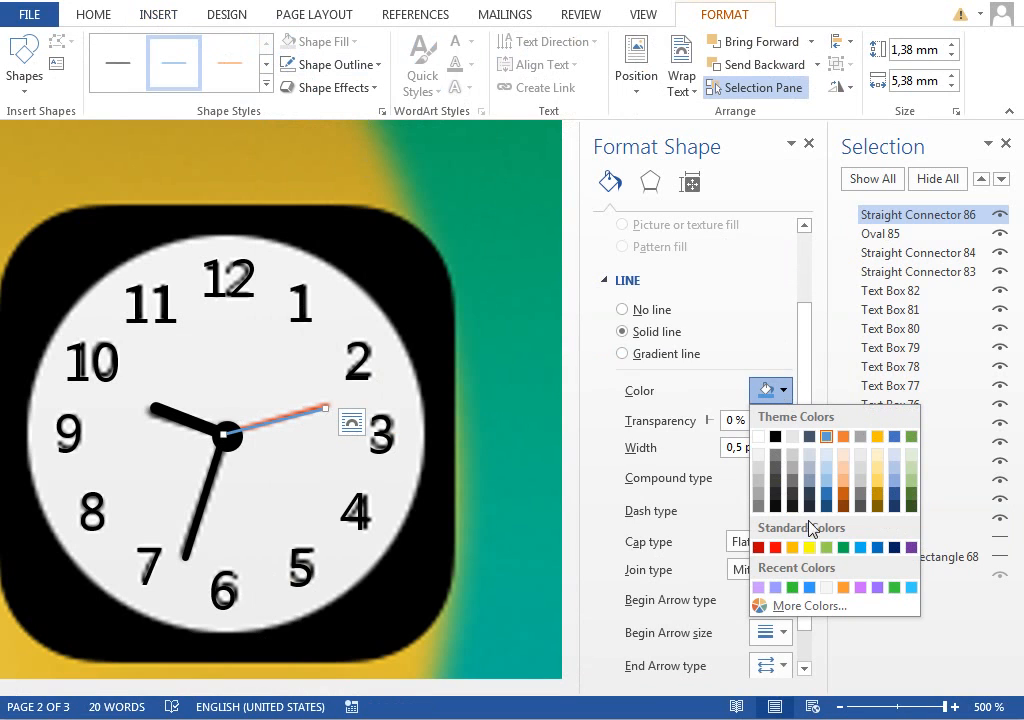
left_click(760, 547)
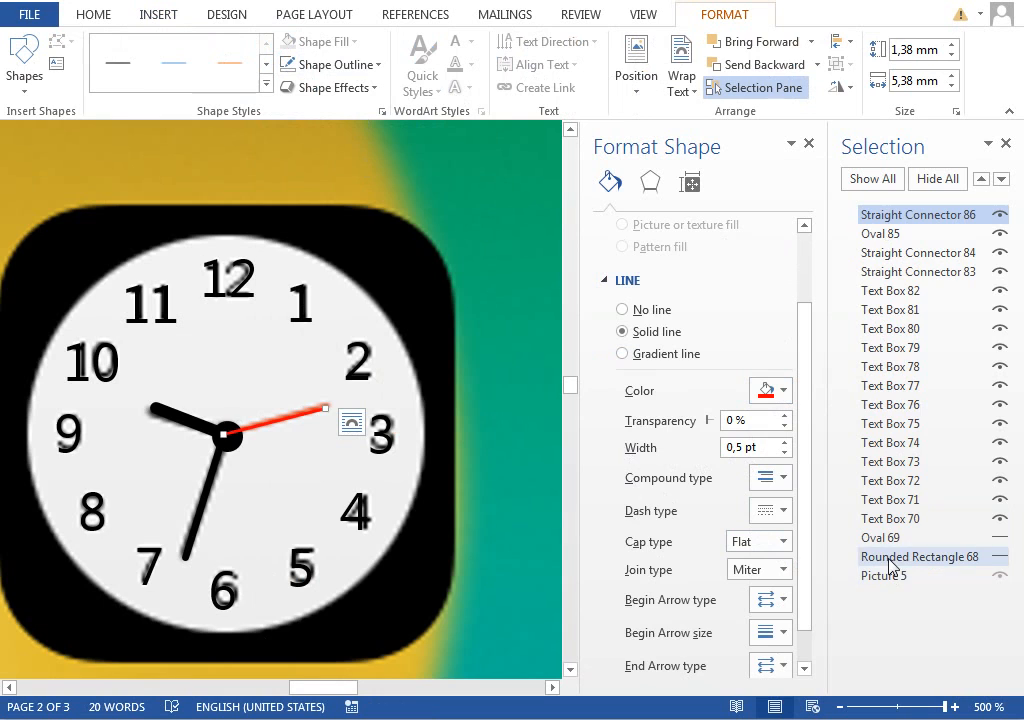
left_click(880, 537)
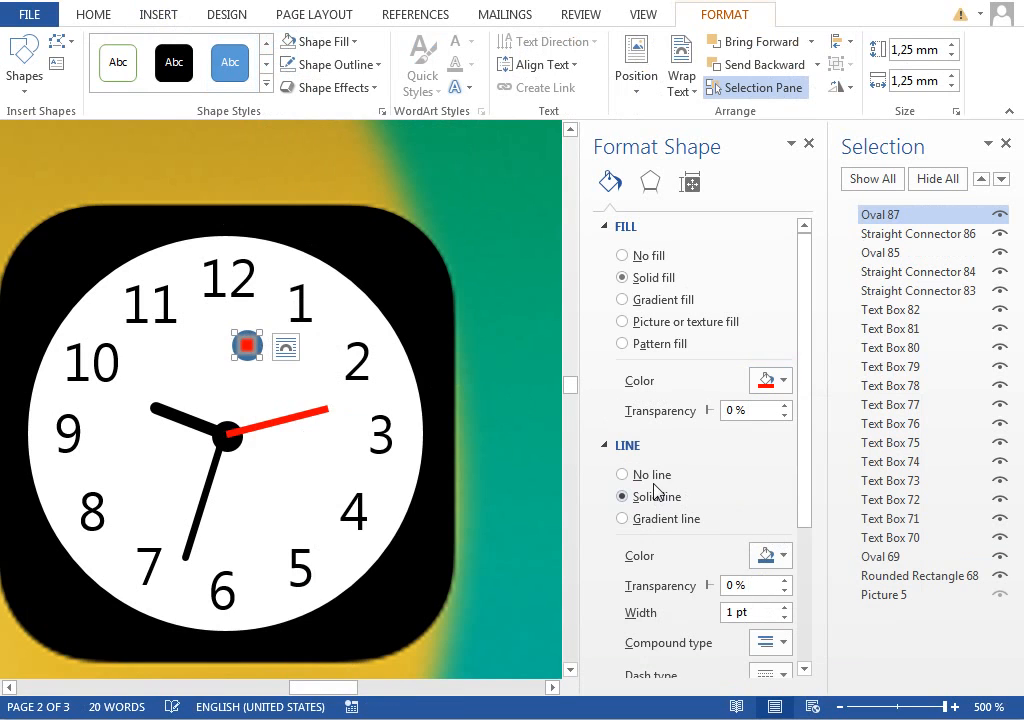
Make the small oval solid red with No line and place it at the dial centre
left_click(622, 474)
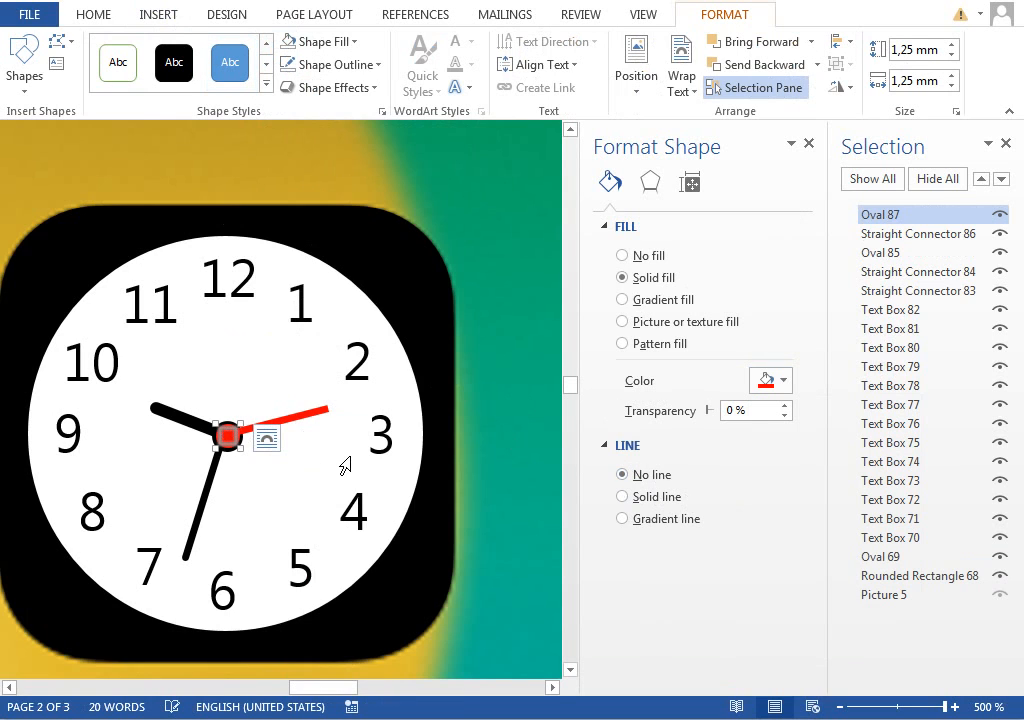
left_click(917, 233)
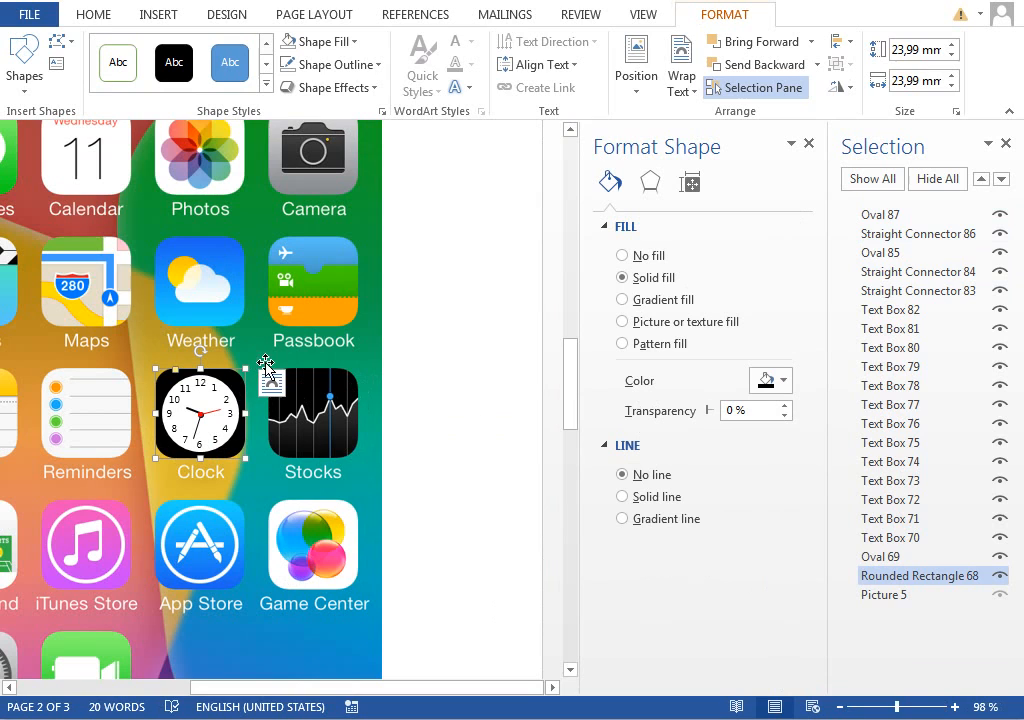
left_click(929, 707)
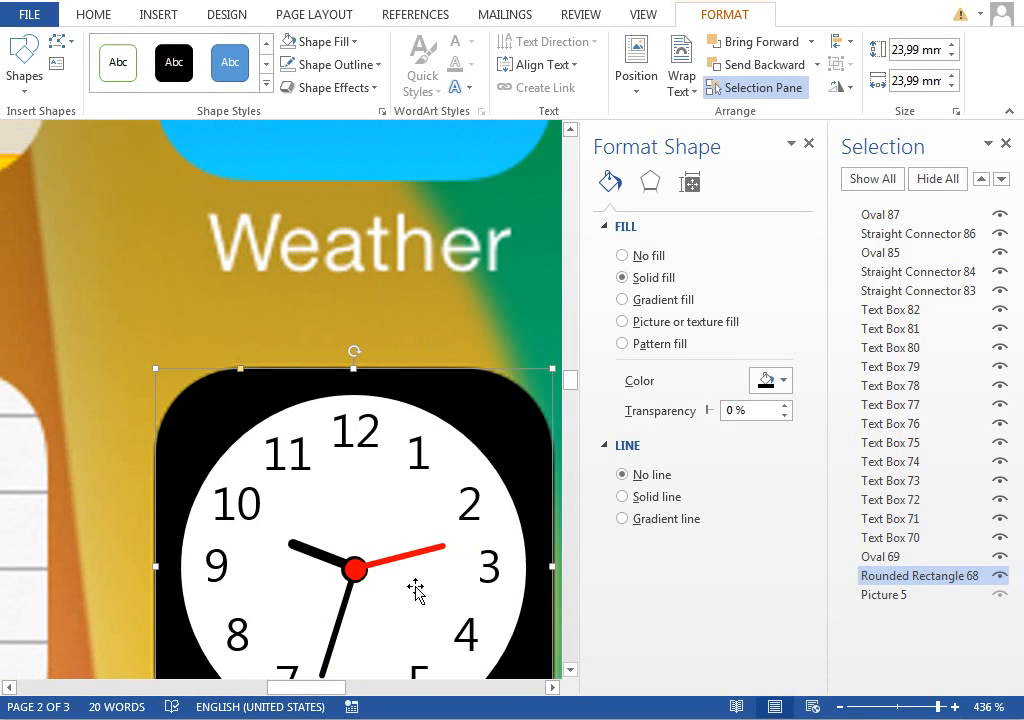
left_click(354, 570)
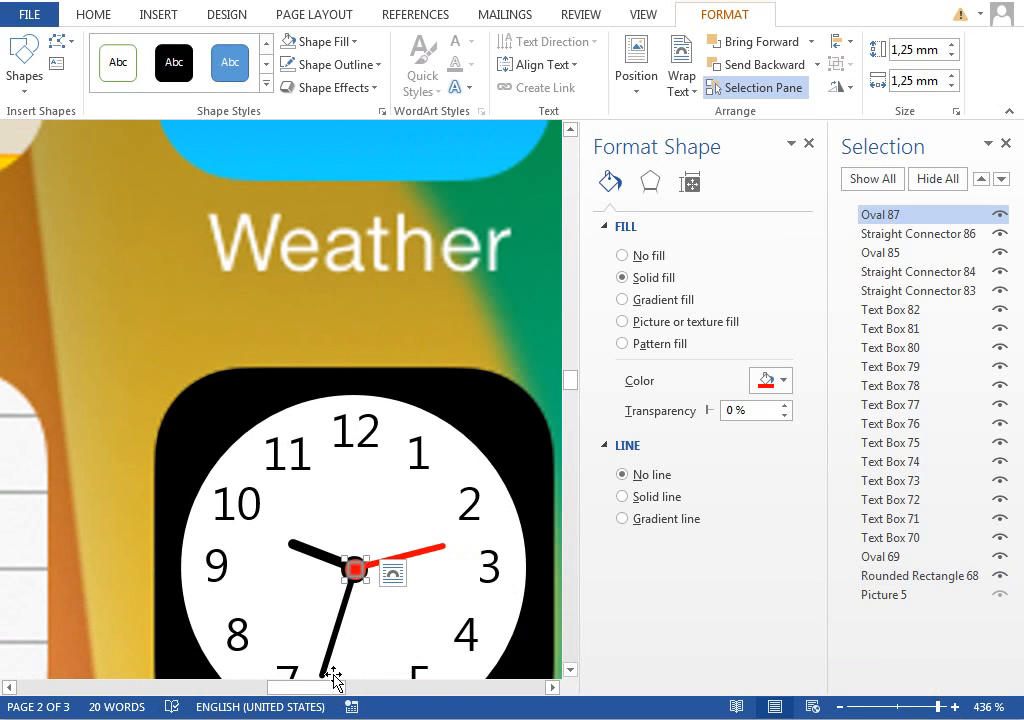
scroll("down", 3)
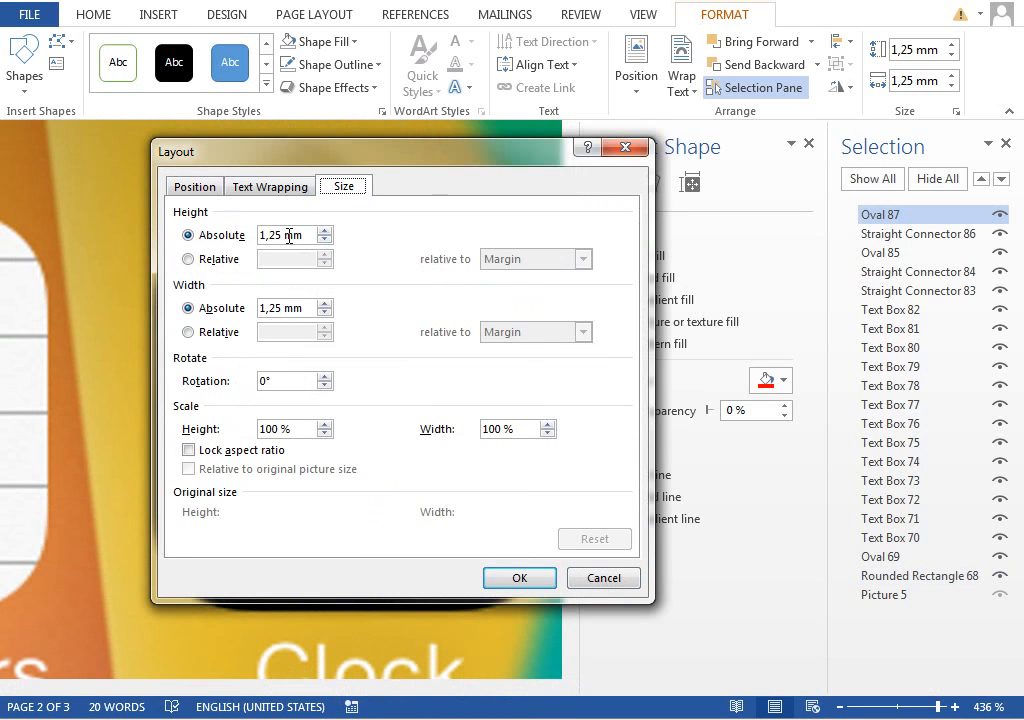
Set the red dot's height and width to 0,7 mm
type("1 mm")
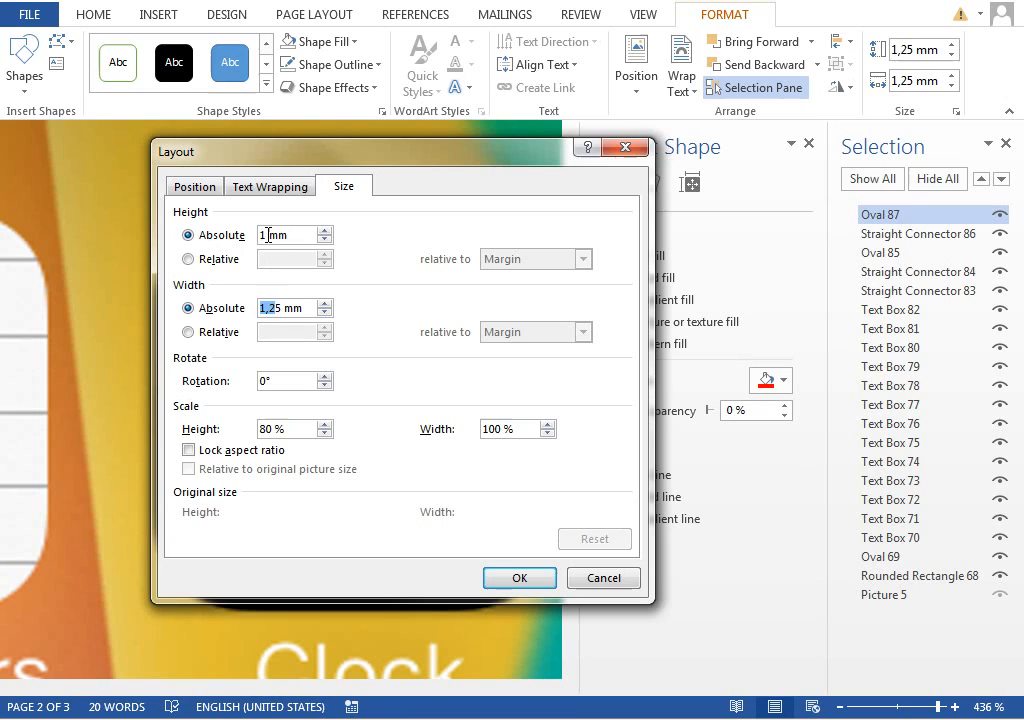
type("0,7 mm")
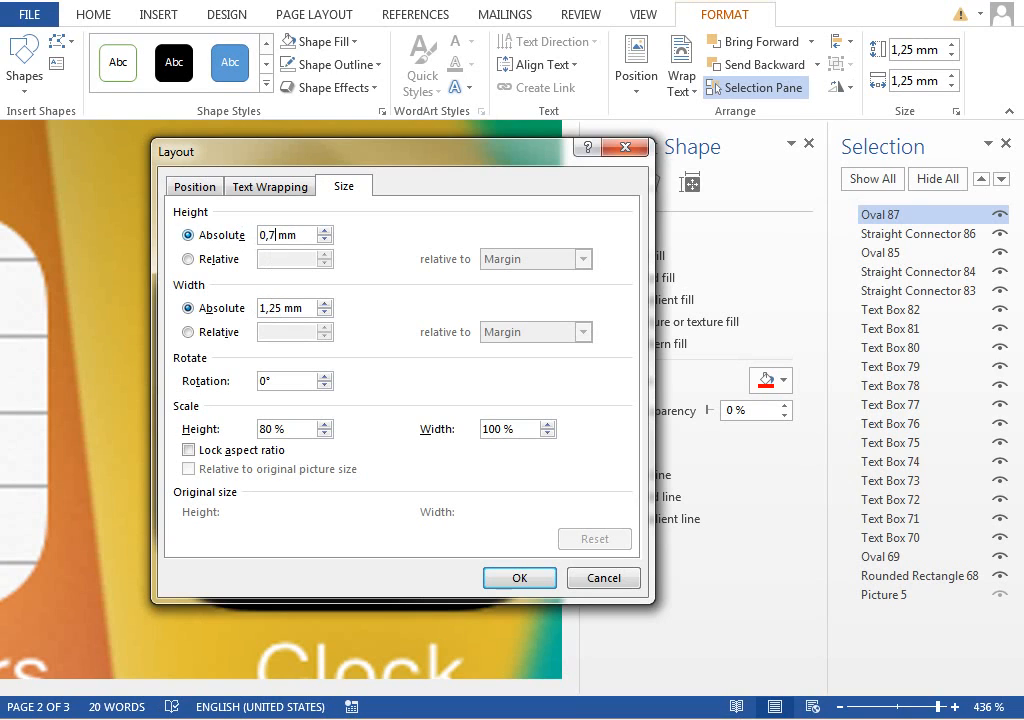
type("0,7")
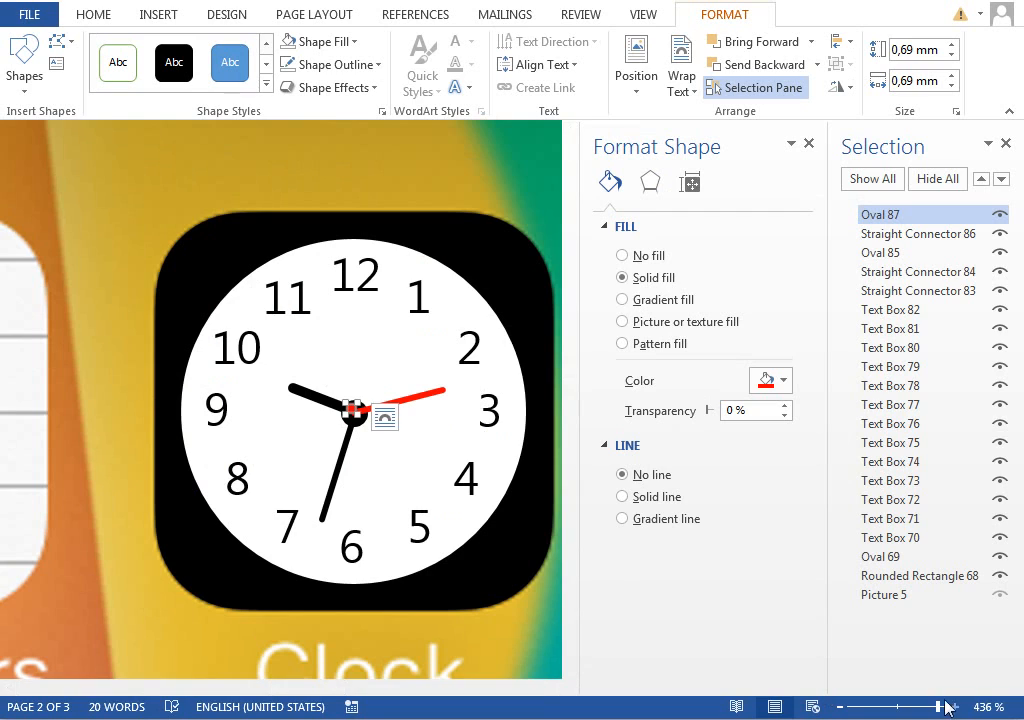
Zoom out to about 98% and select Text Box 73 with the other clock shapes
left_click(934, 706)
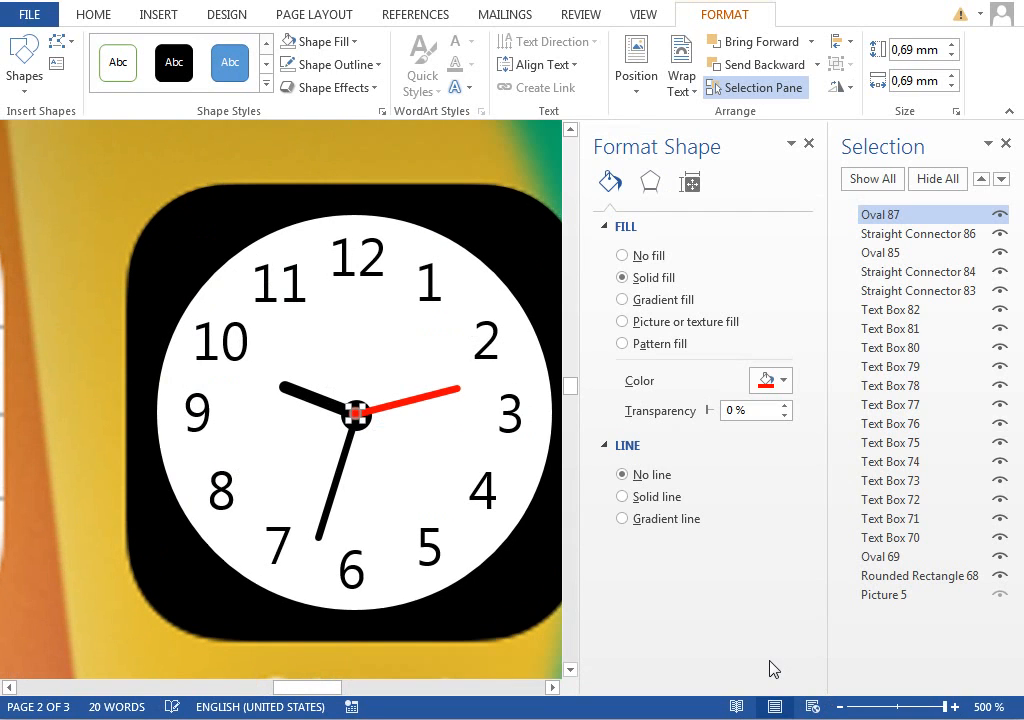
left_click(509, 413)
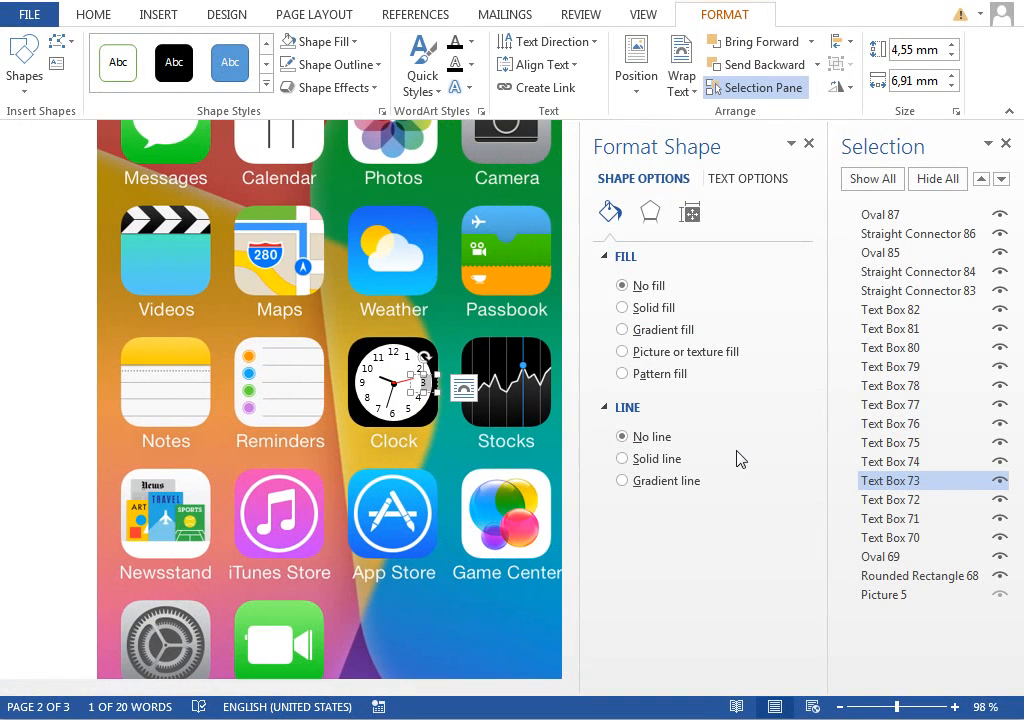
left_click(888, 518)
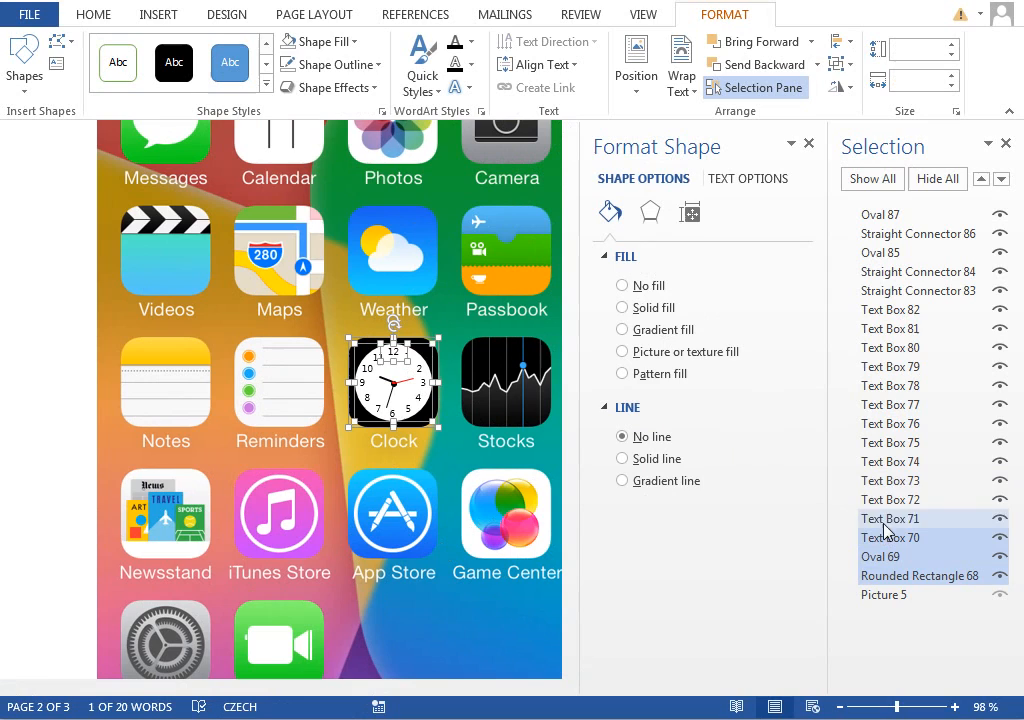